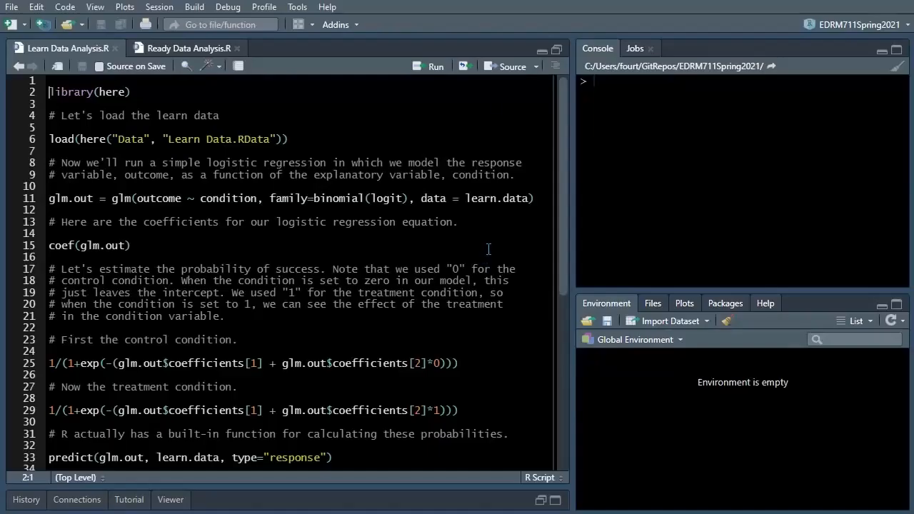
- Place the caret on the library(here) line to start loading the learn data
click(429, 65)
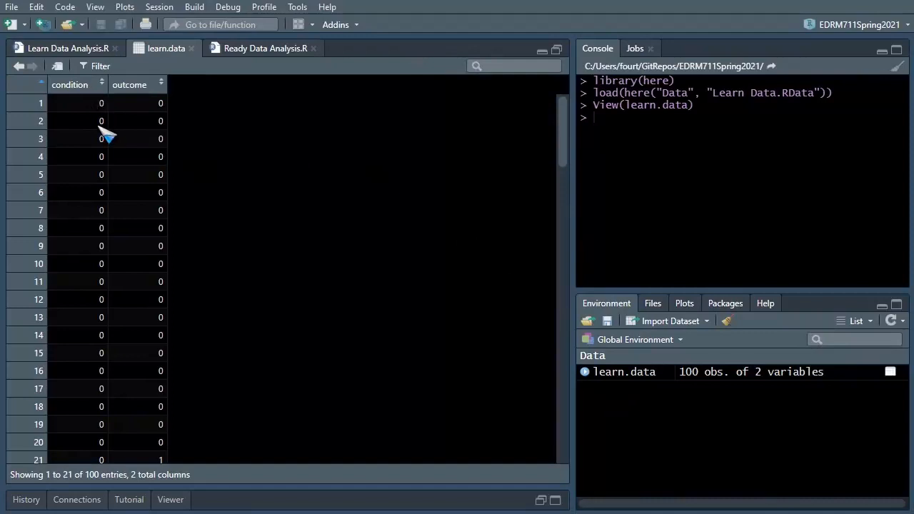
mouse_move(104, 122)
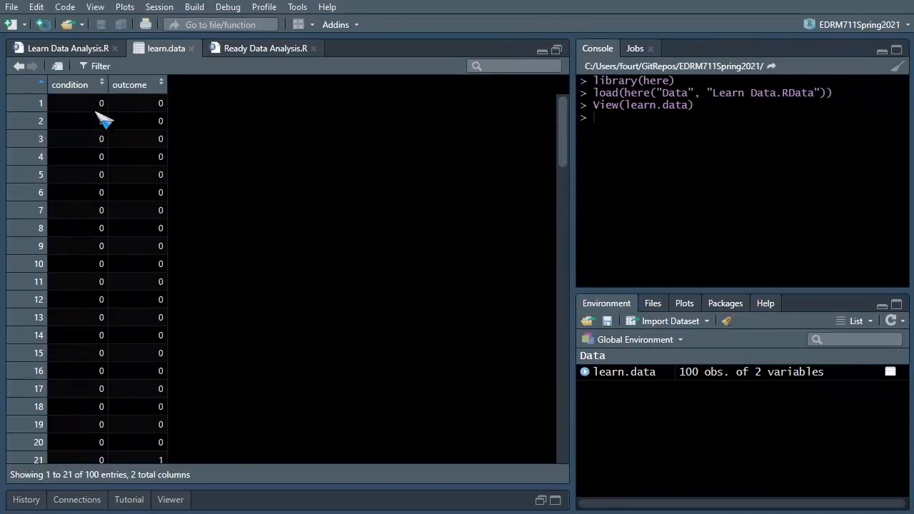
mouse_move(106, 307)
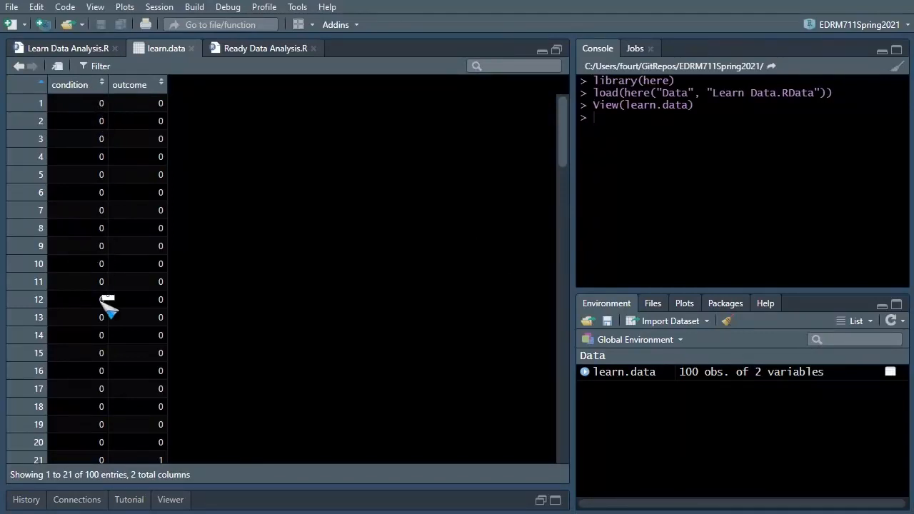
scroll(down, 3)
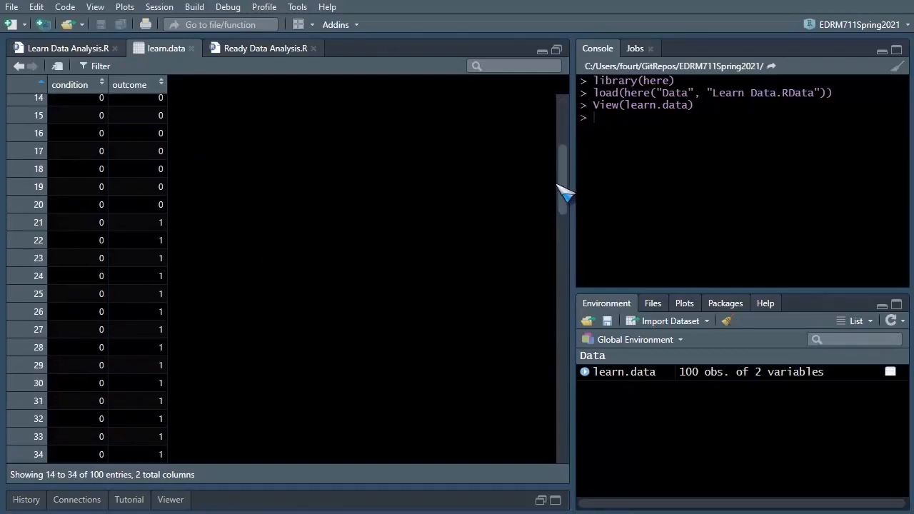
mouse_move(246, 321)
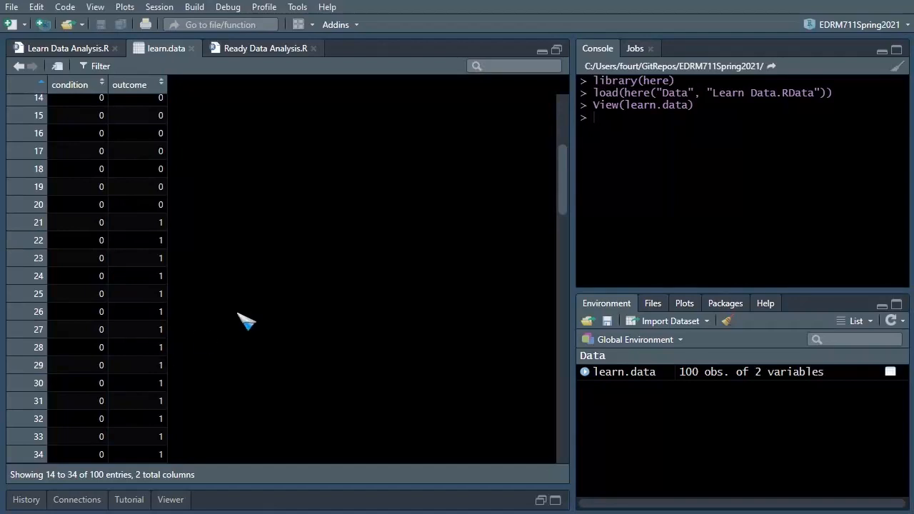
mouse_move(574, 182)
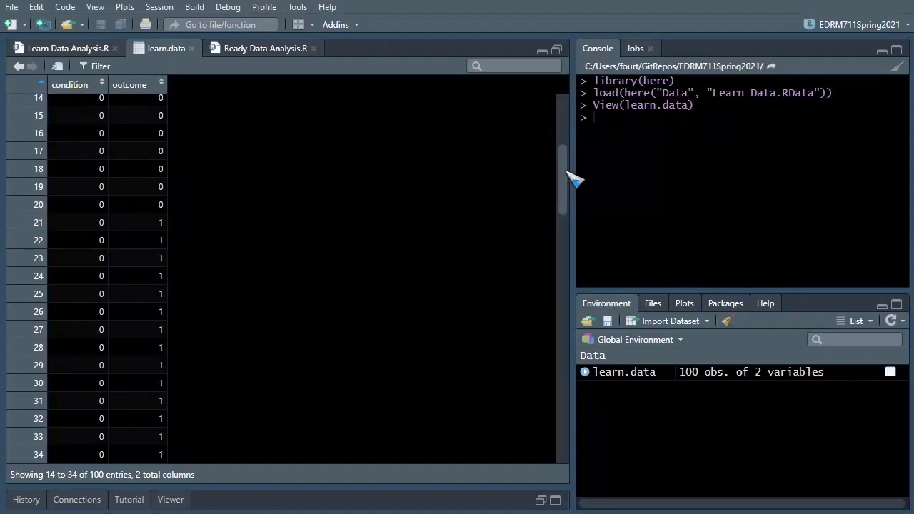
scroll(down, 3)
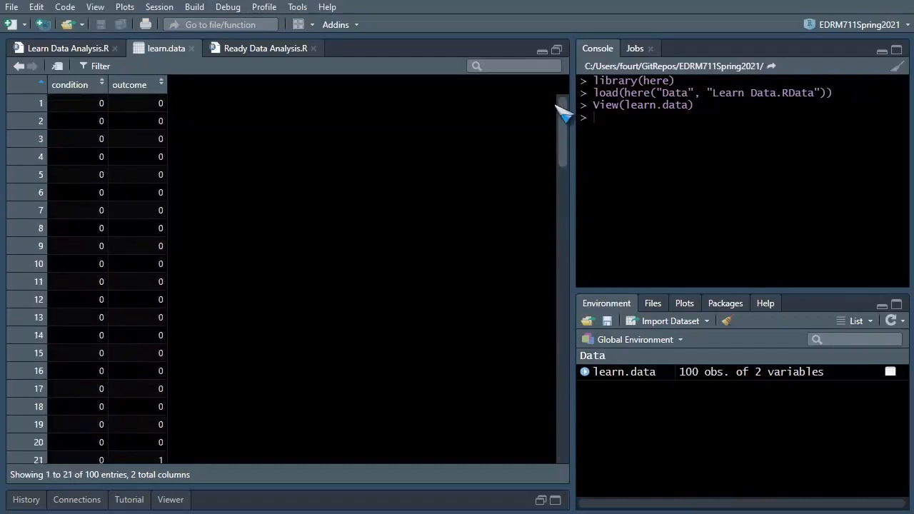
mouse_move(374, 157)
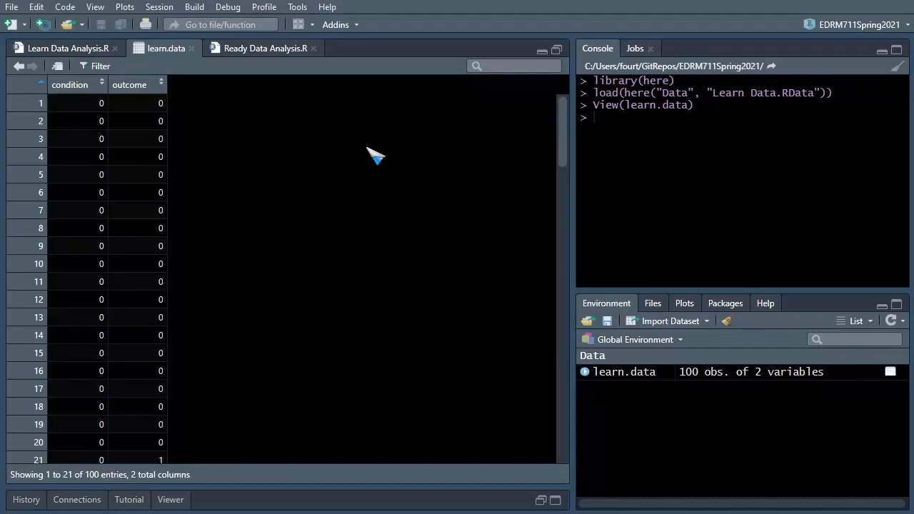
mouse_move(246, 89)
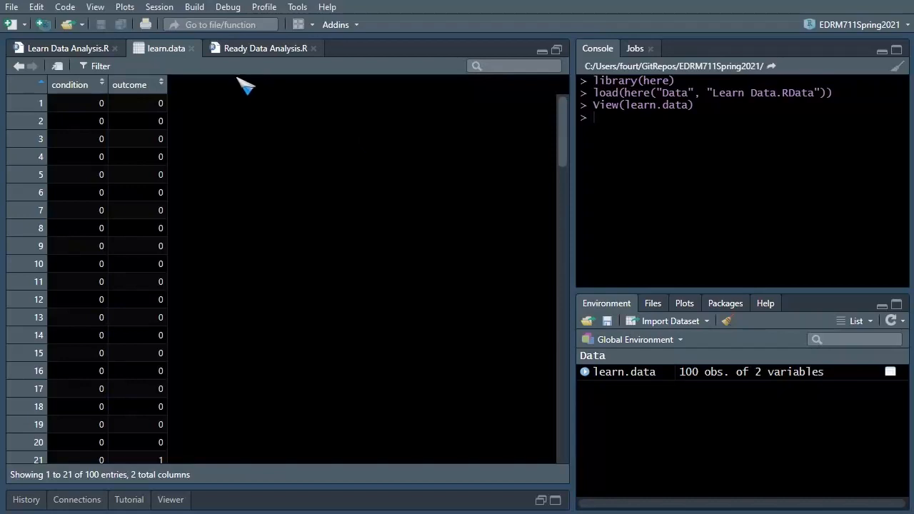
click(68, 48)
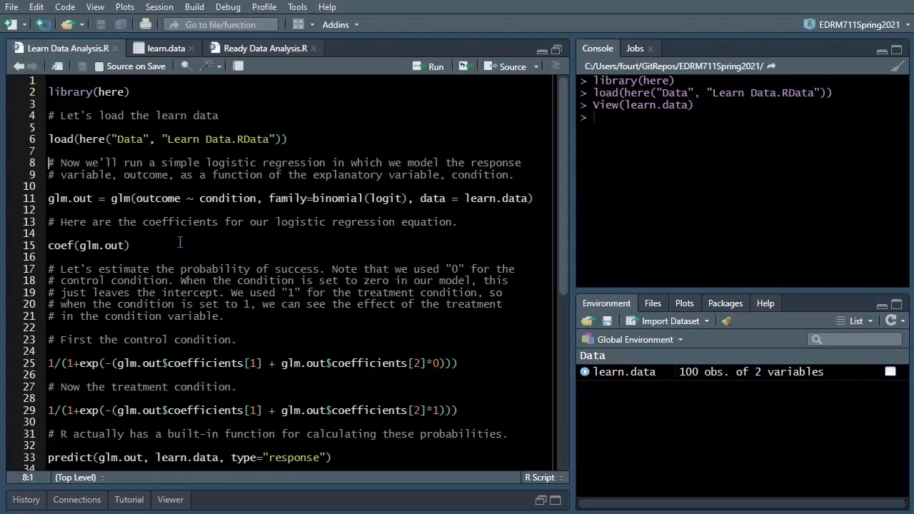
click(166, 198)
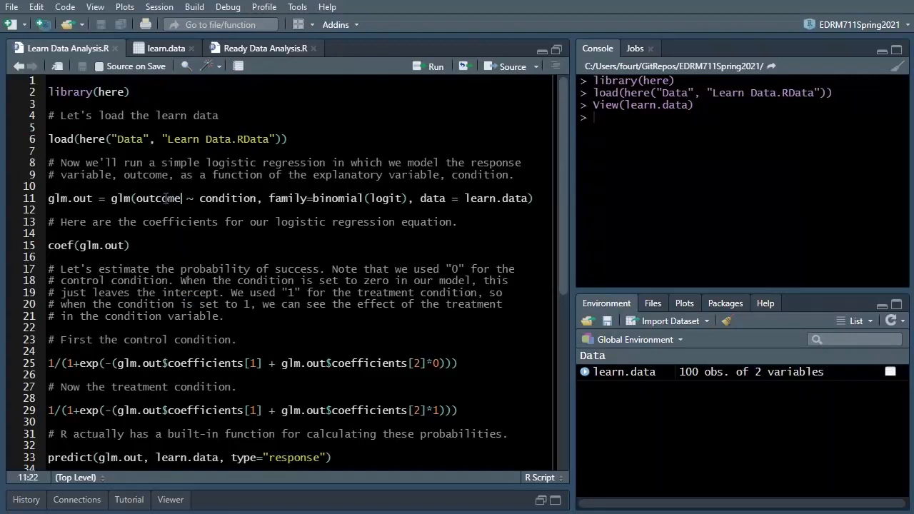
double_click(157, 199)
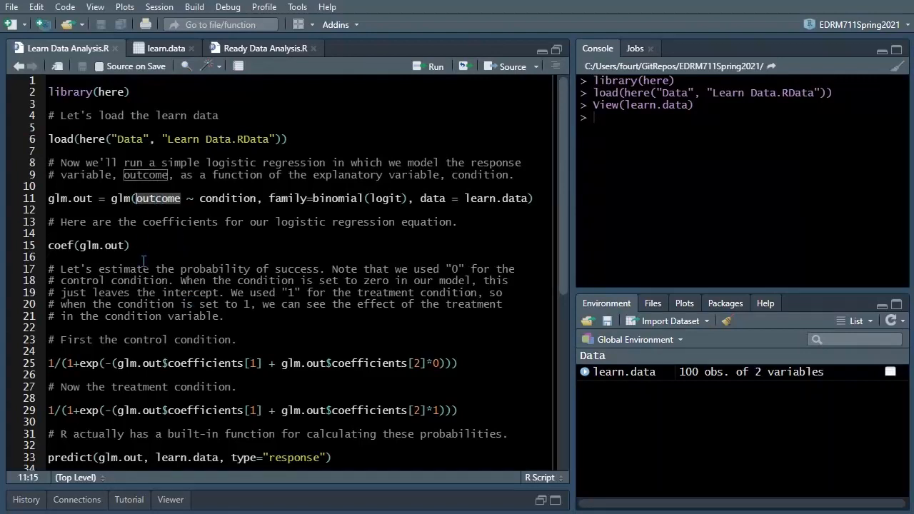
mouse_move(184, 223)
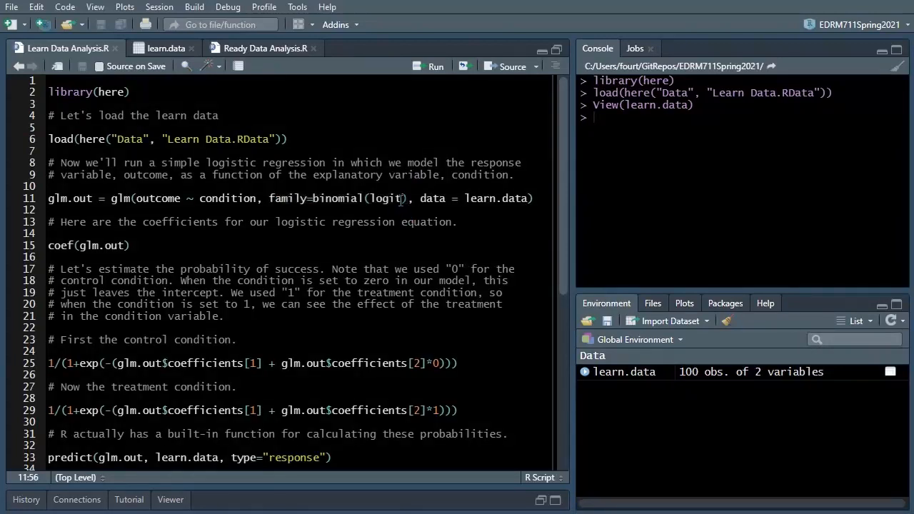
double_click(386, 198)
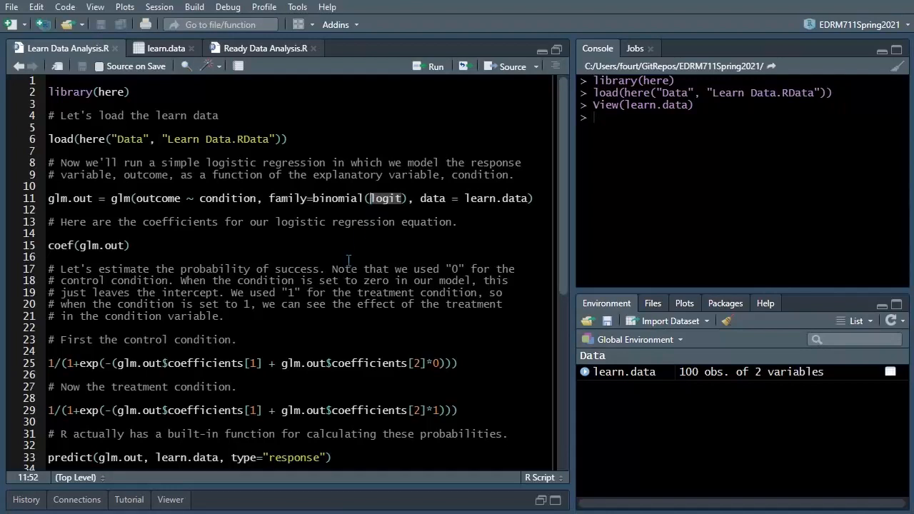
click(527, 198)
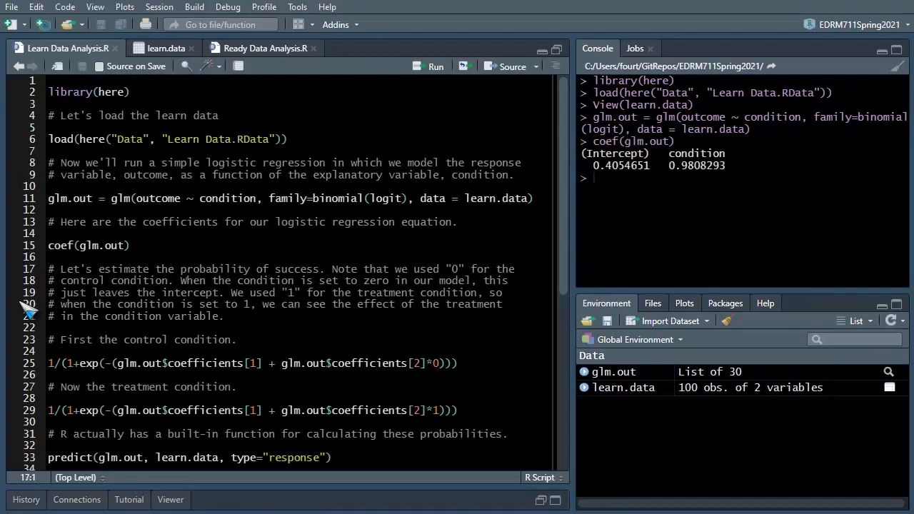
mouse_move(344, 379)
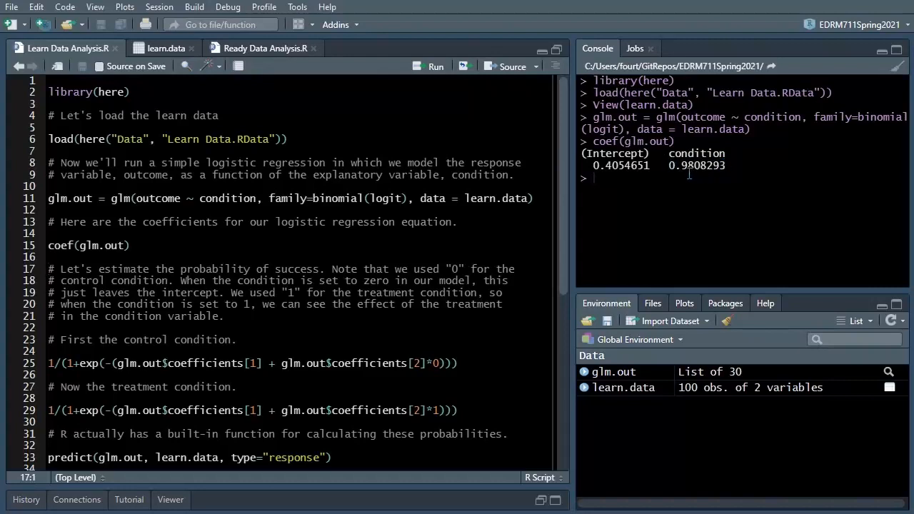
mouse_move(253, 362)
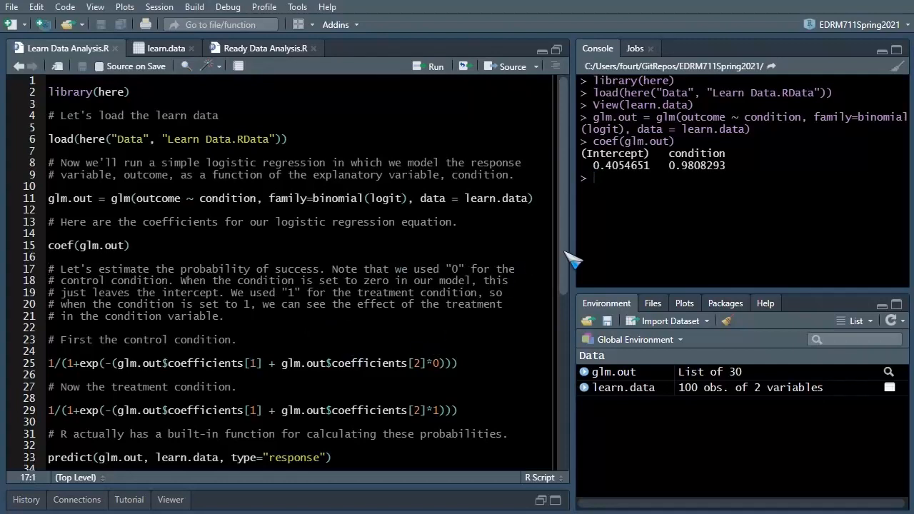
scroll(down, 3)
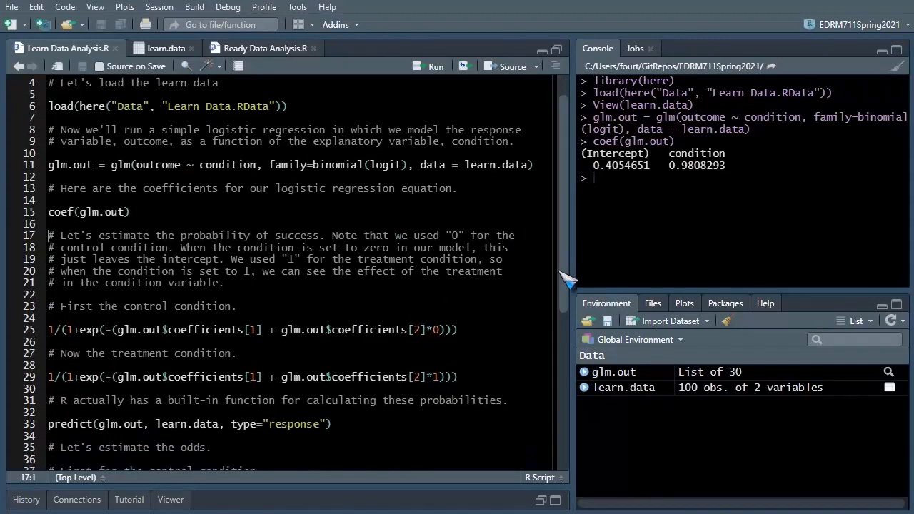
scroll(down, 3)
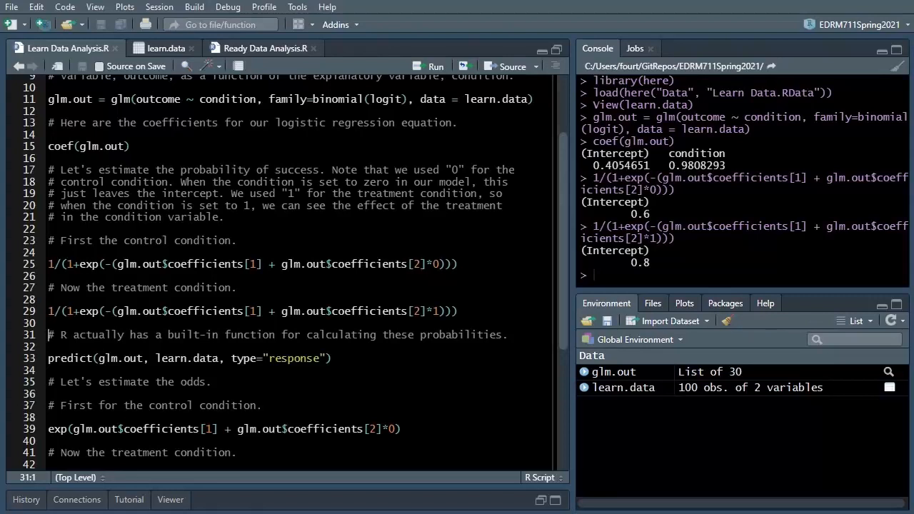
mouse_move(13, 412)
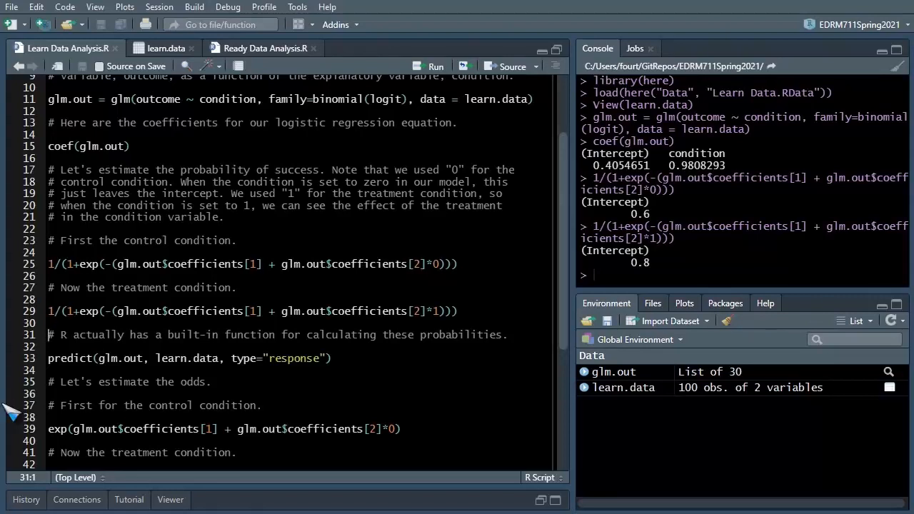
- Run the predict(glm.out, learn.data, type="response") line on line 33
click(50, 357)
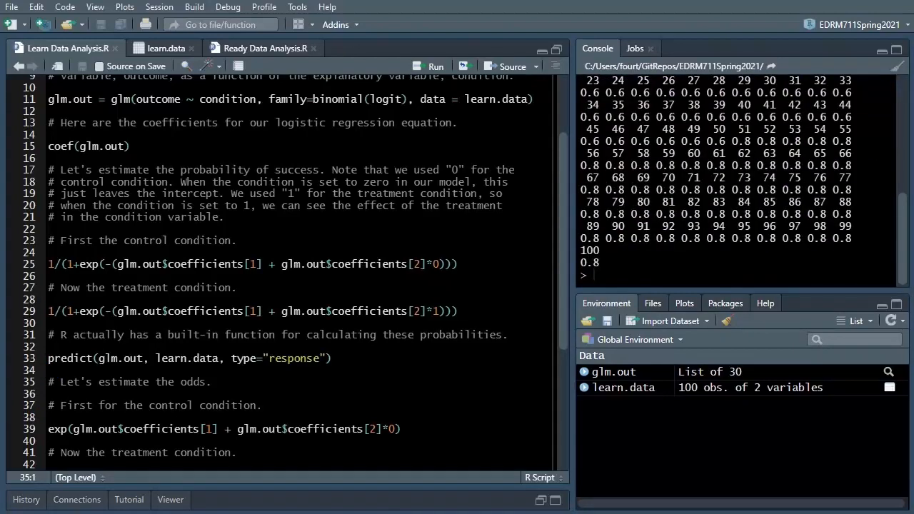
scroll(down, 3)
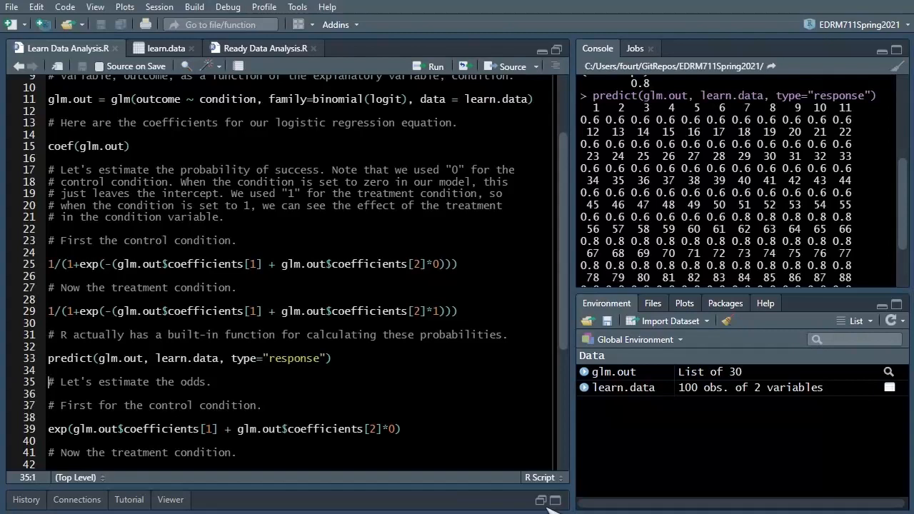
scroll(down, 3)
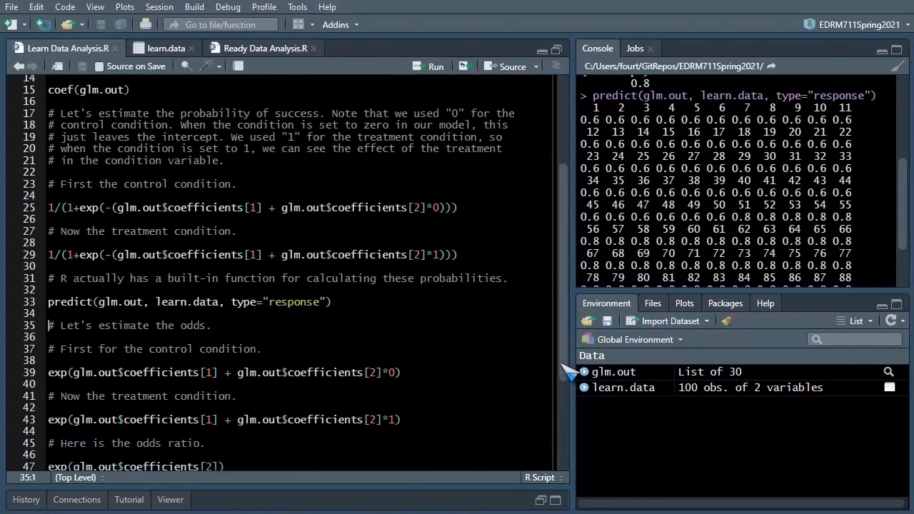
scroll(down, 3)
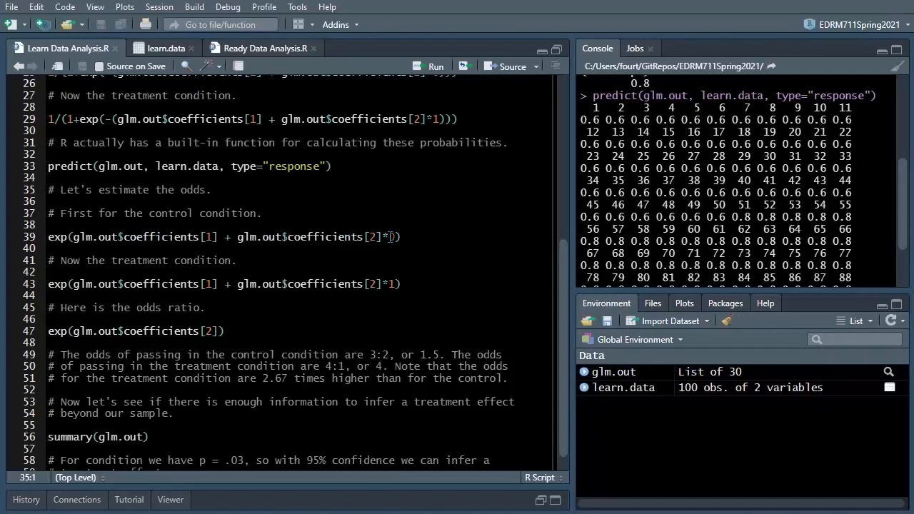
- Change the control odds multiplier on line 39 from 1 to 0
text(0)
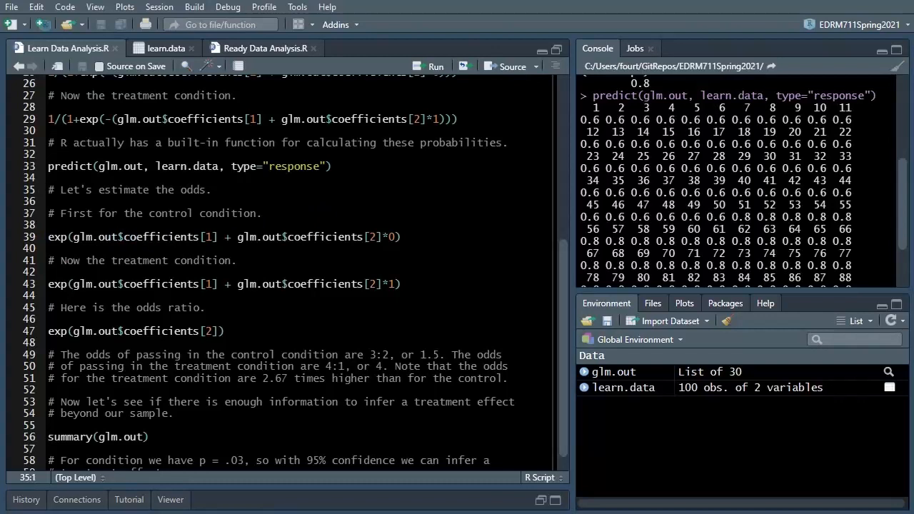
- Run lines 39, 43 and 47 to get odds 1.5, 4 and ratio 2.666667
click(49, 236)
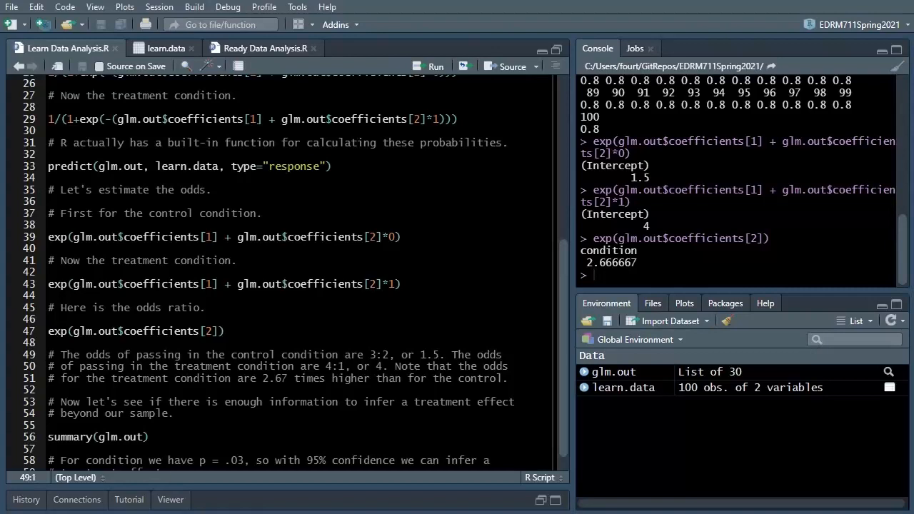
click(49, 354)
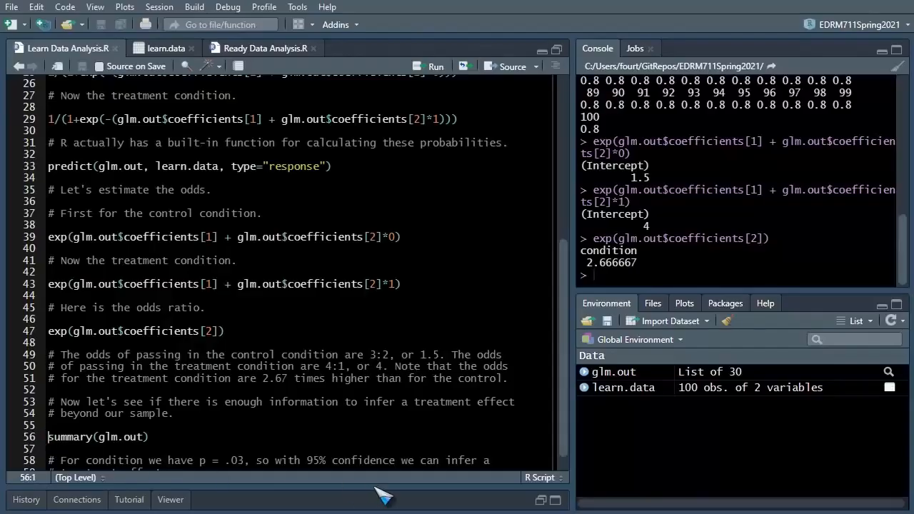
- Scroll to line 56 and run summary(glm.out), showing residual deviance 117.34 and AIC 121.34
scroll(down, 3)
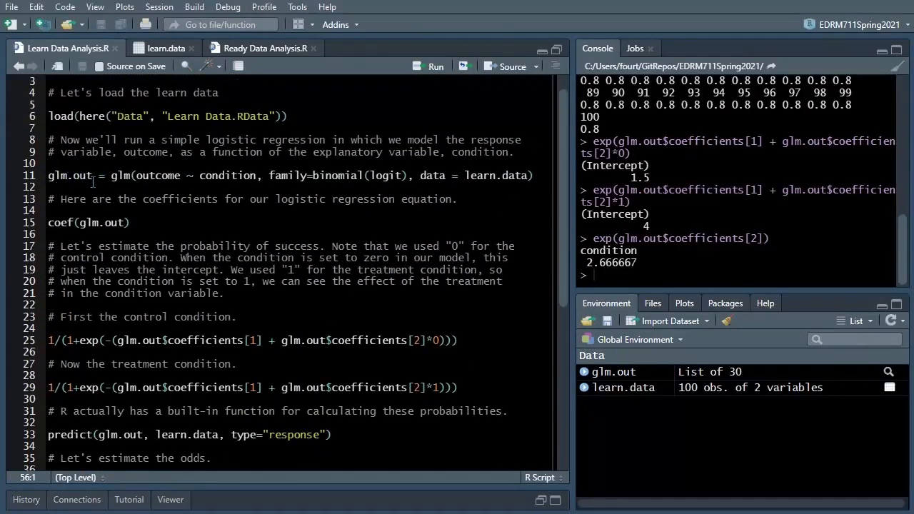
mouse_move(570, 218)
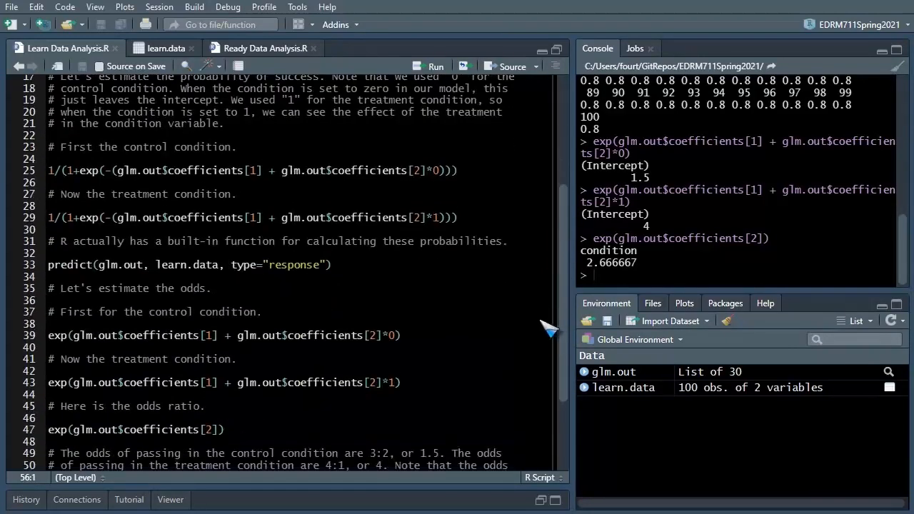
scroll(down, 3)
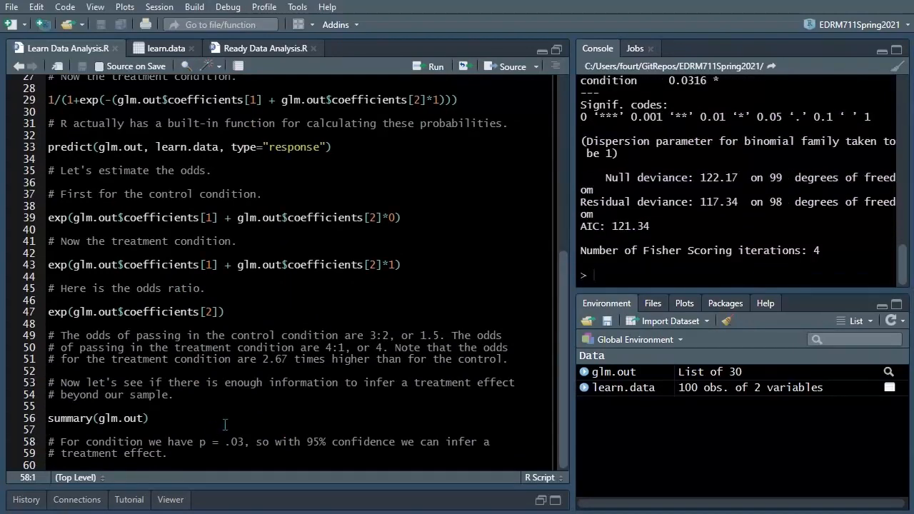
mouse_move(571, 304)
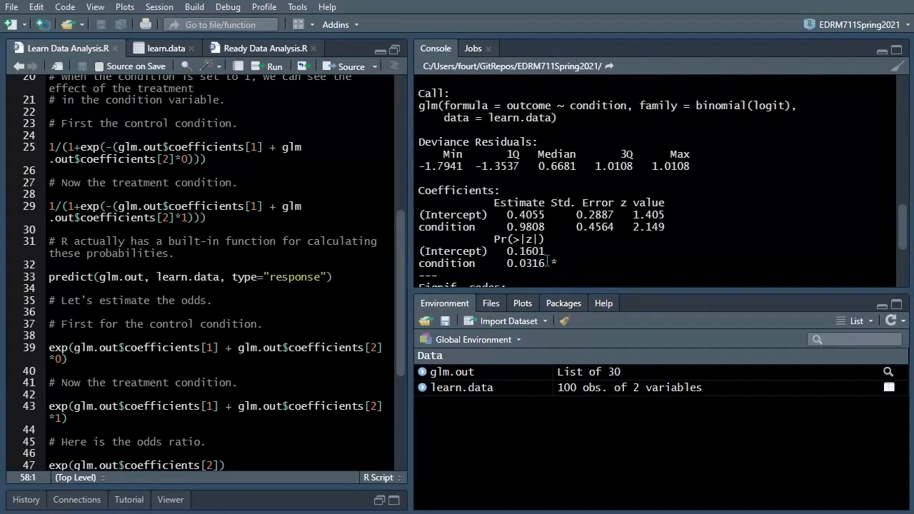
- Highlight the condition estimate 0.9808 and its z statistic in the coefficients table
double_click(524, 263)
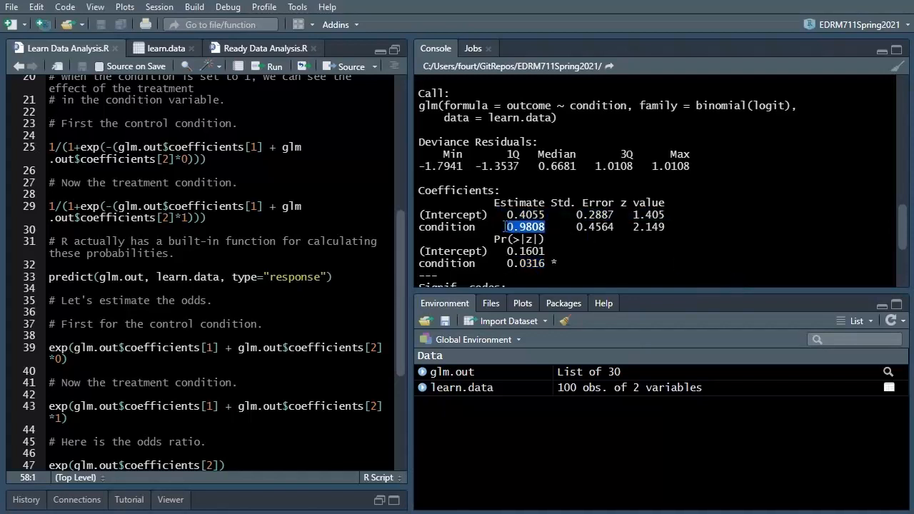
mouse_move(704, 258)
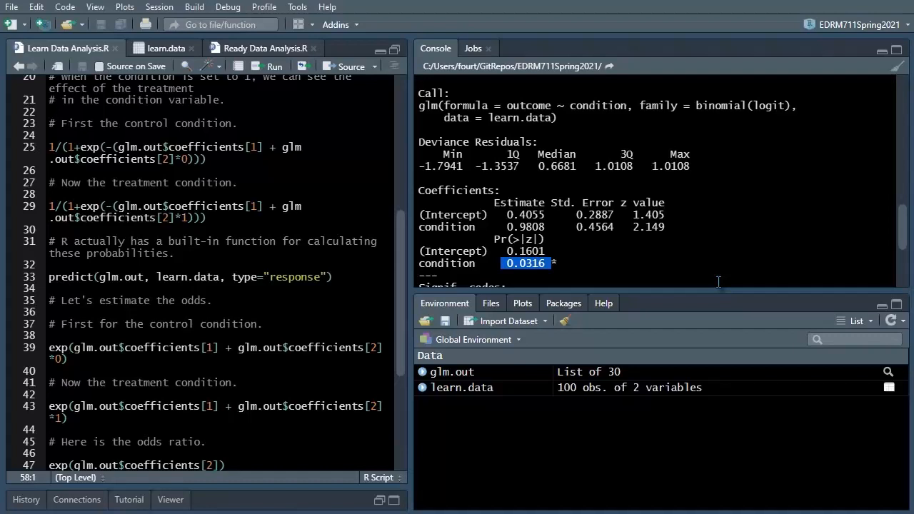
mouse_move(675, 227)
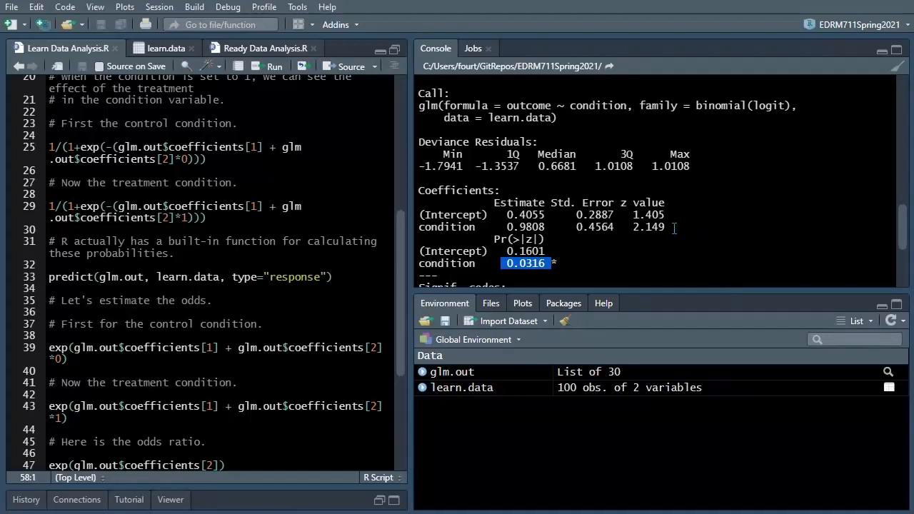
double_click(649, 202)
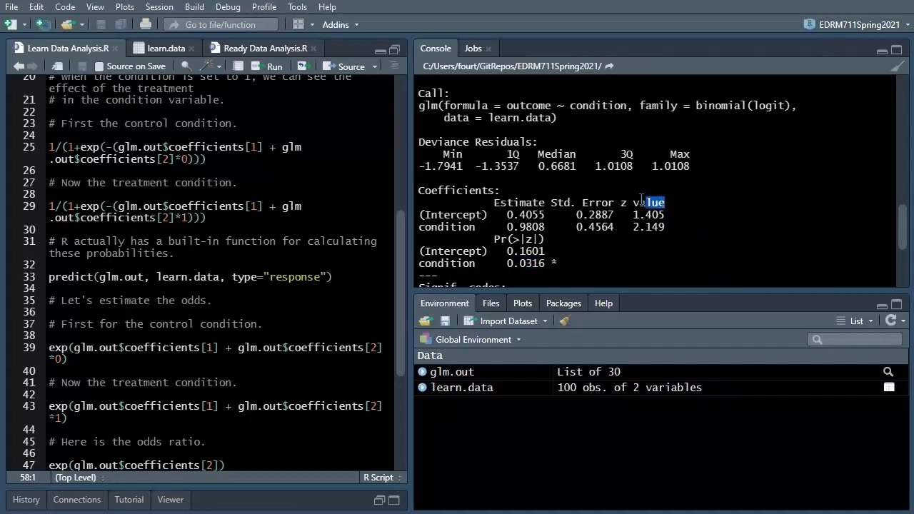